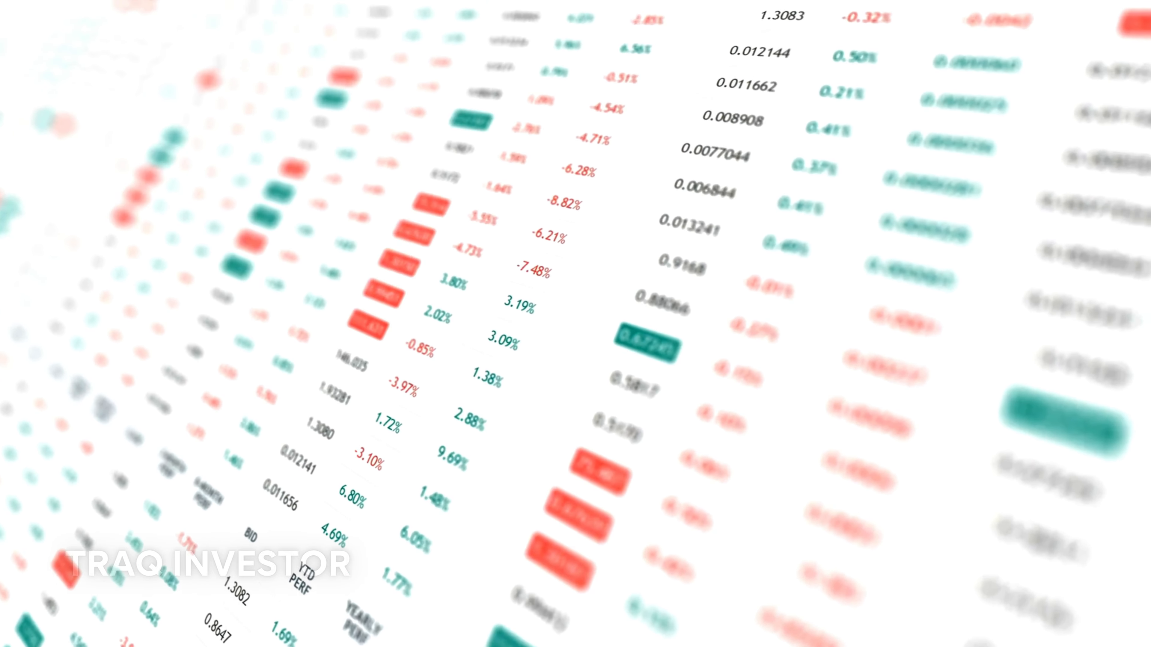
scroll(down, 3)
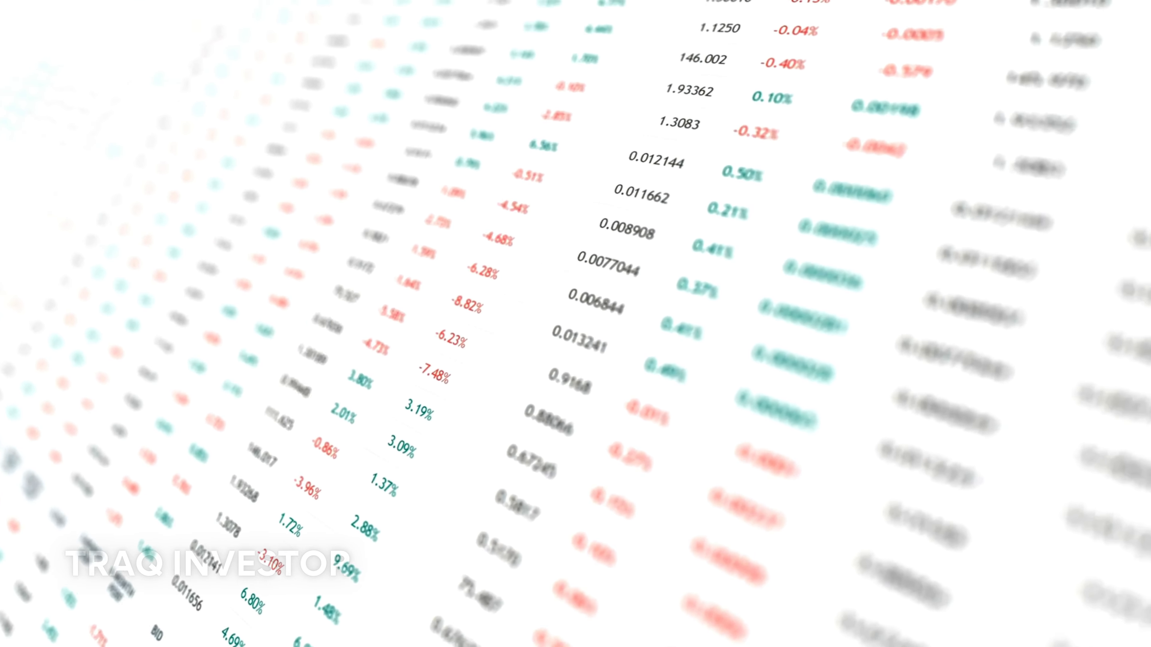